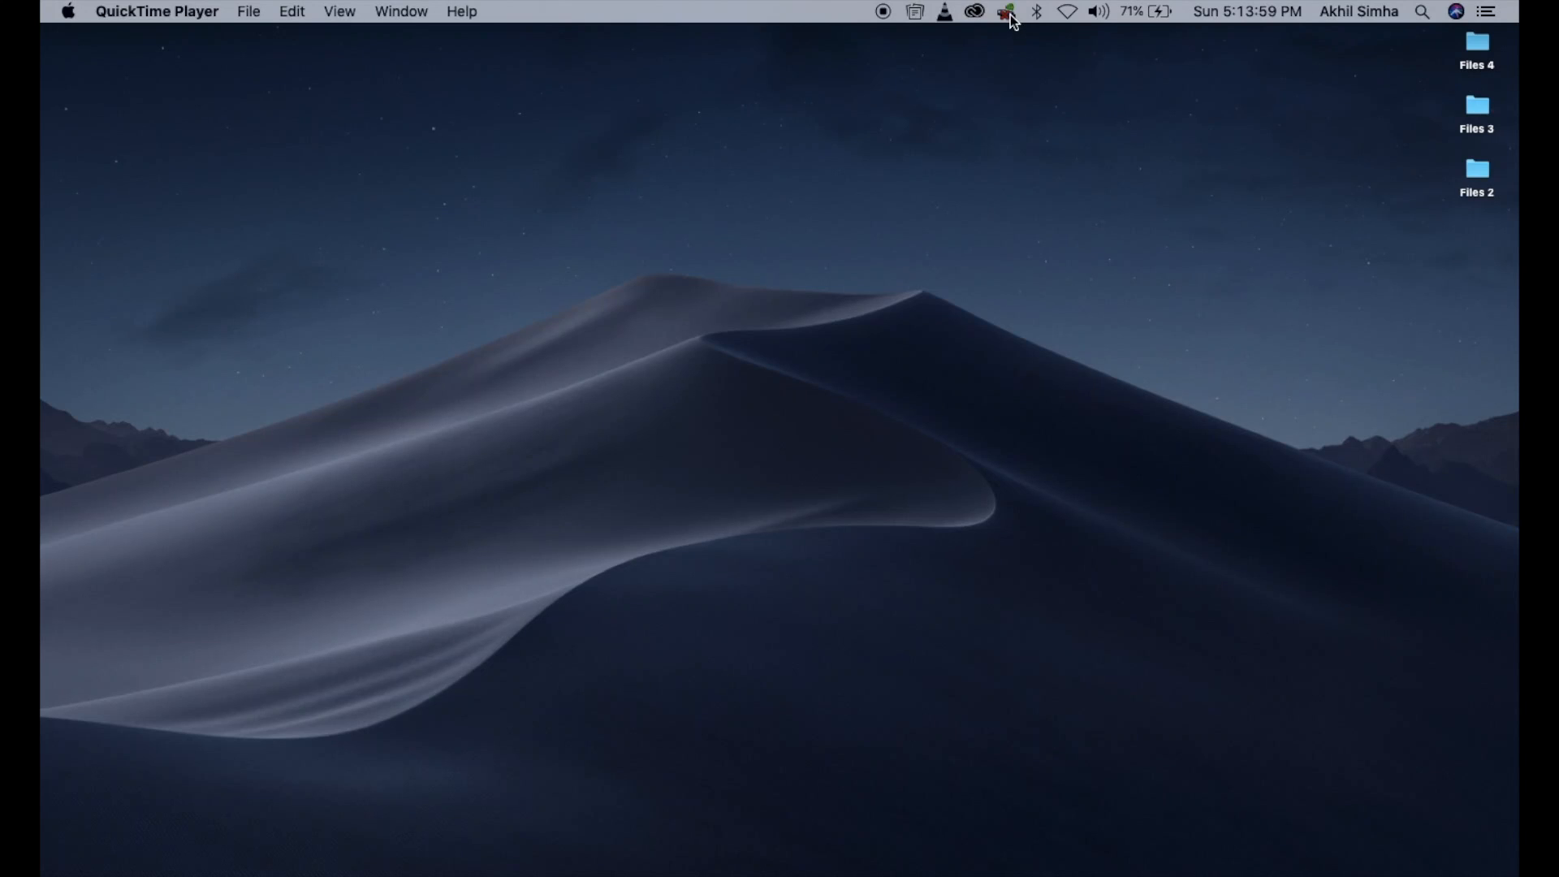
Open the TP-Link Wireless Utility menu bar menu while USB-WiFi is still off
click(1006, 11)
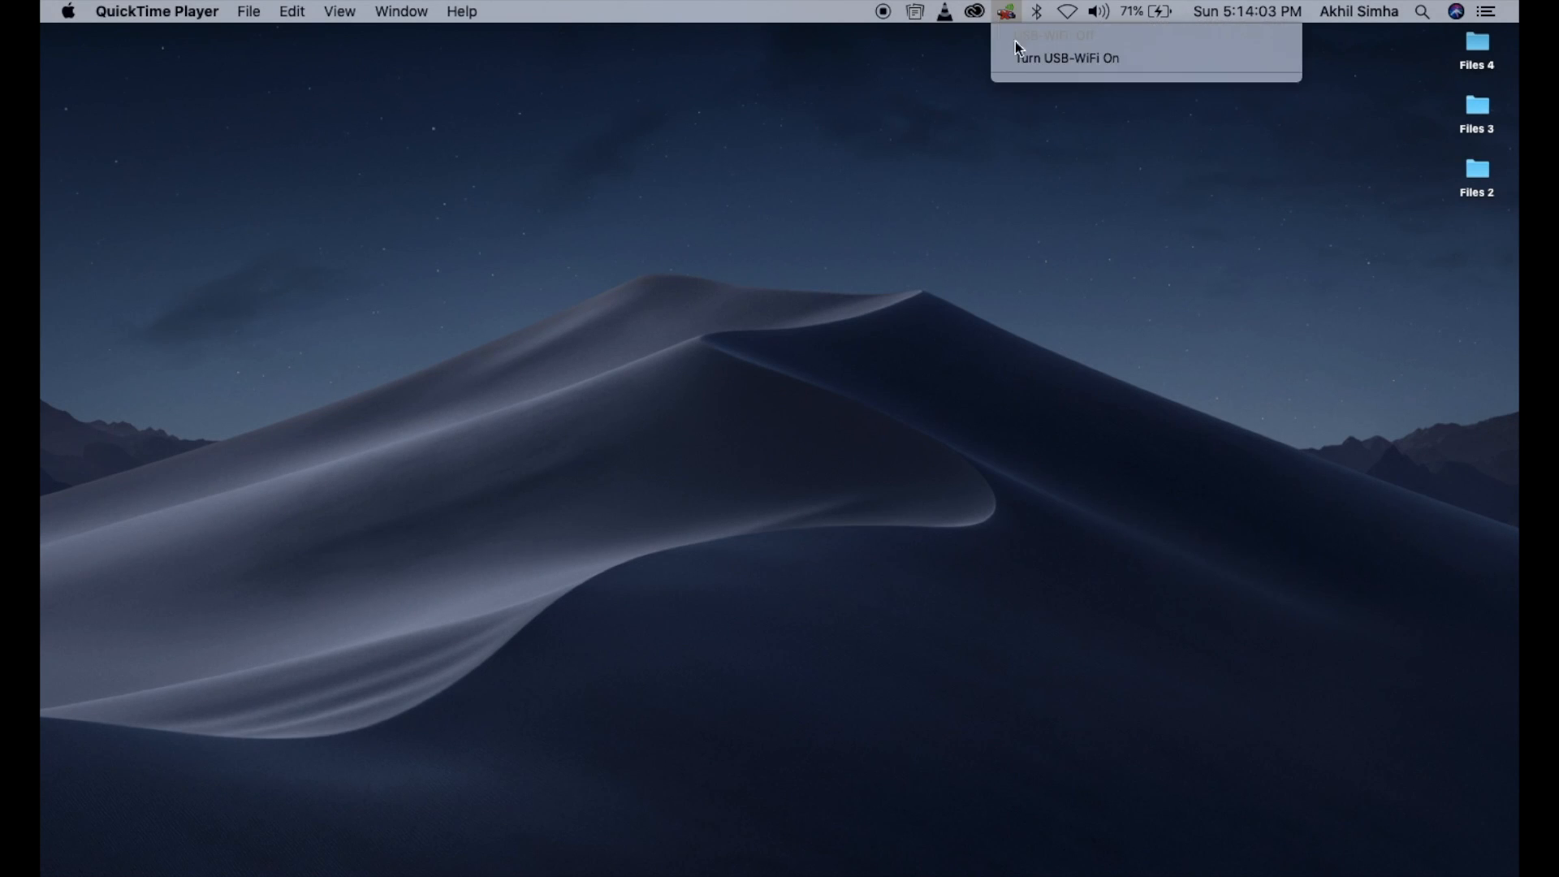
Turn USB-WiFi on, then open Wireless Utility and cancel its join-network dialog
click(1066, 58)
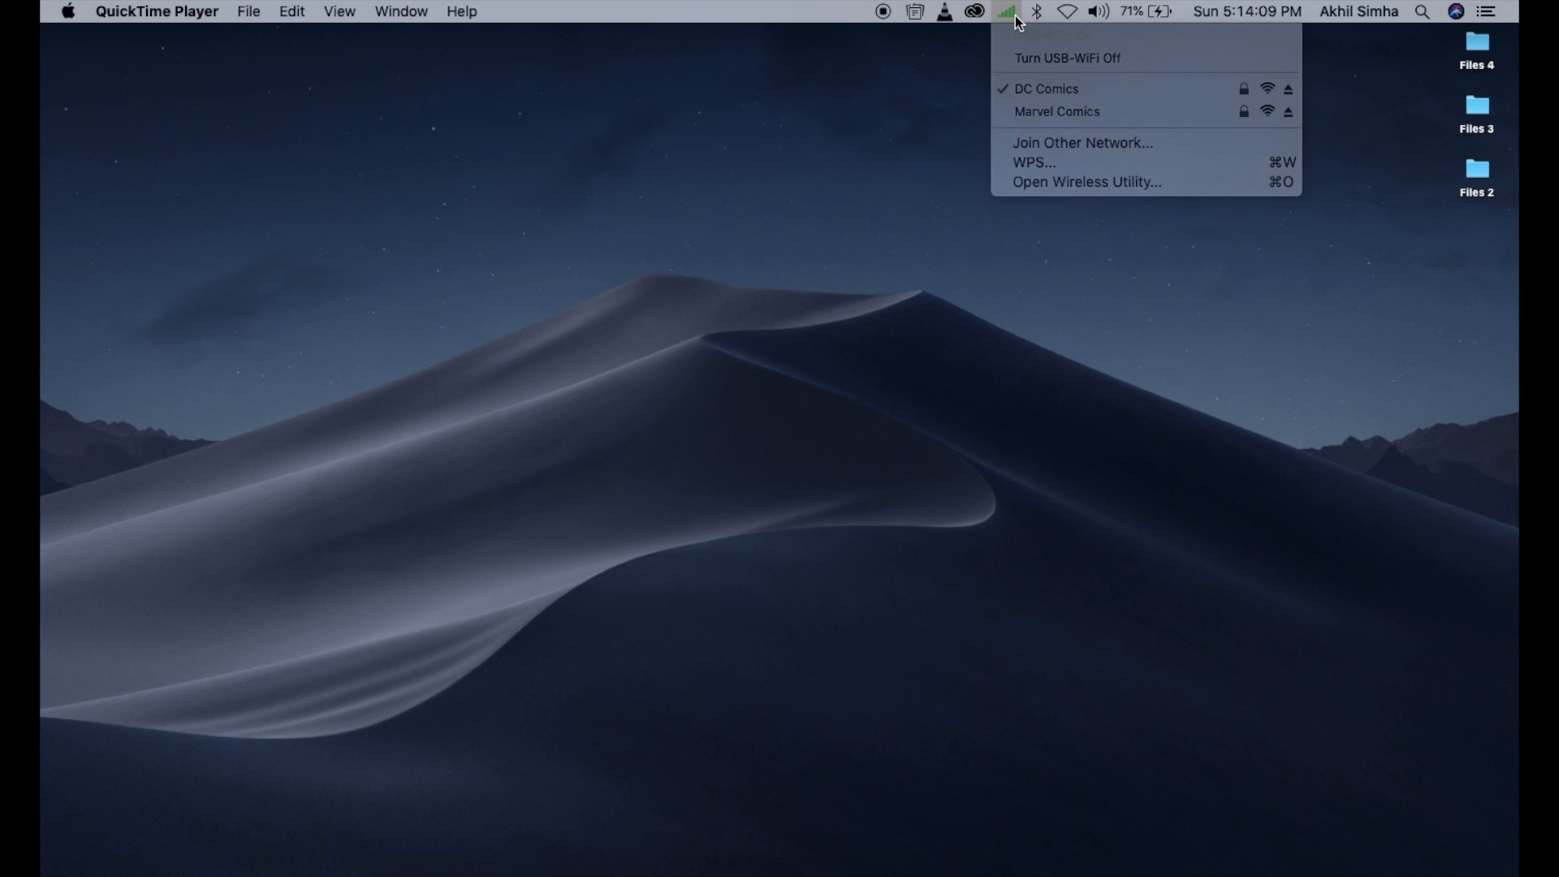
mouse_move(1043, 182)
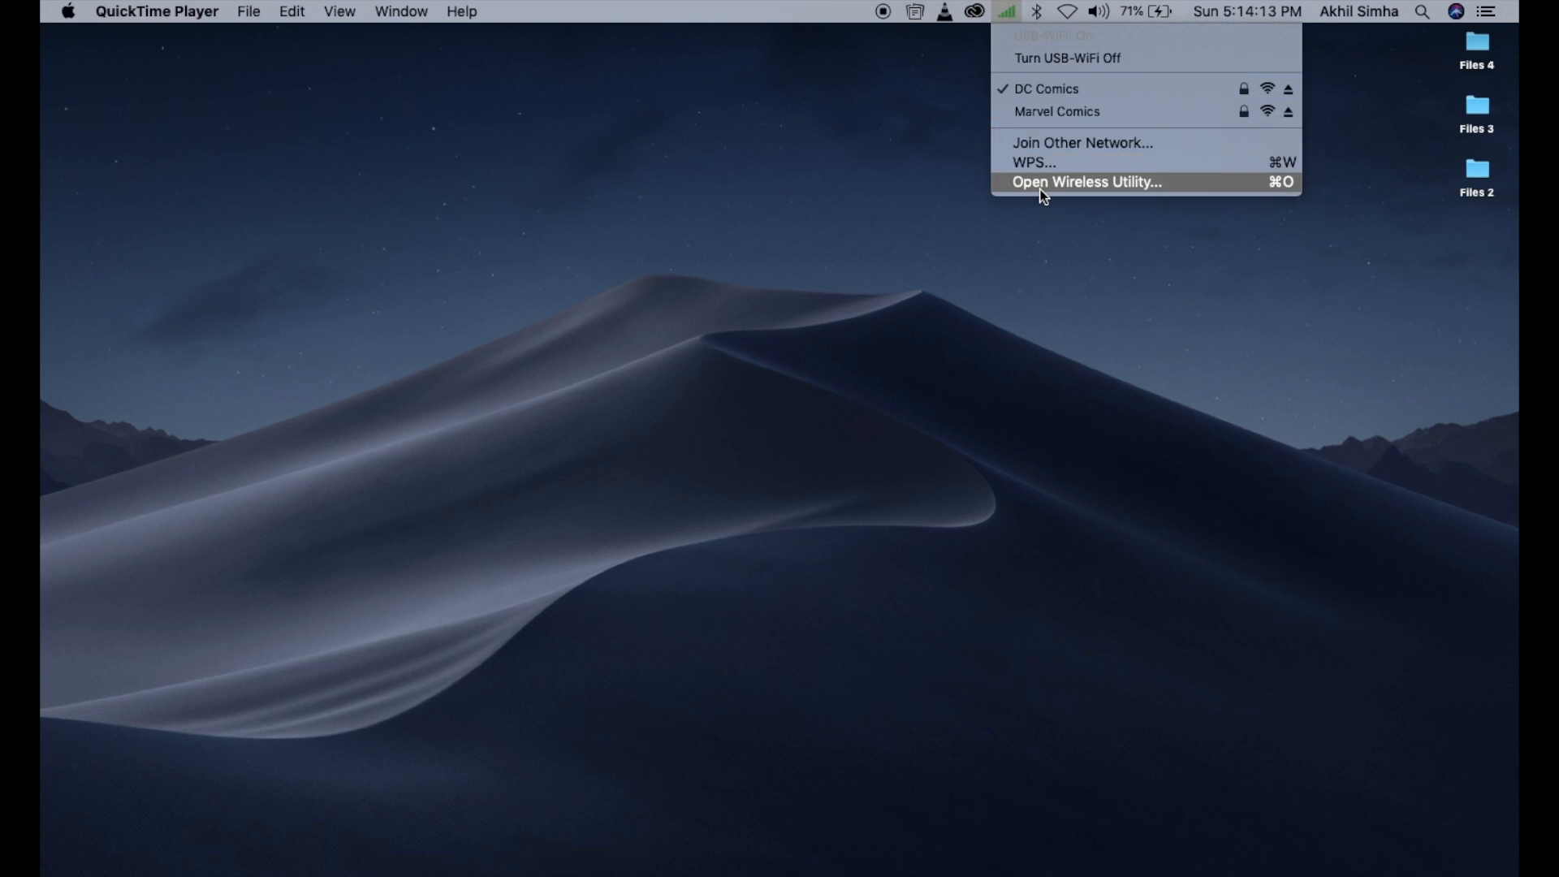
mouse_move(1054, 203)
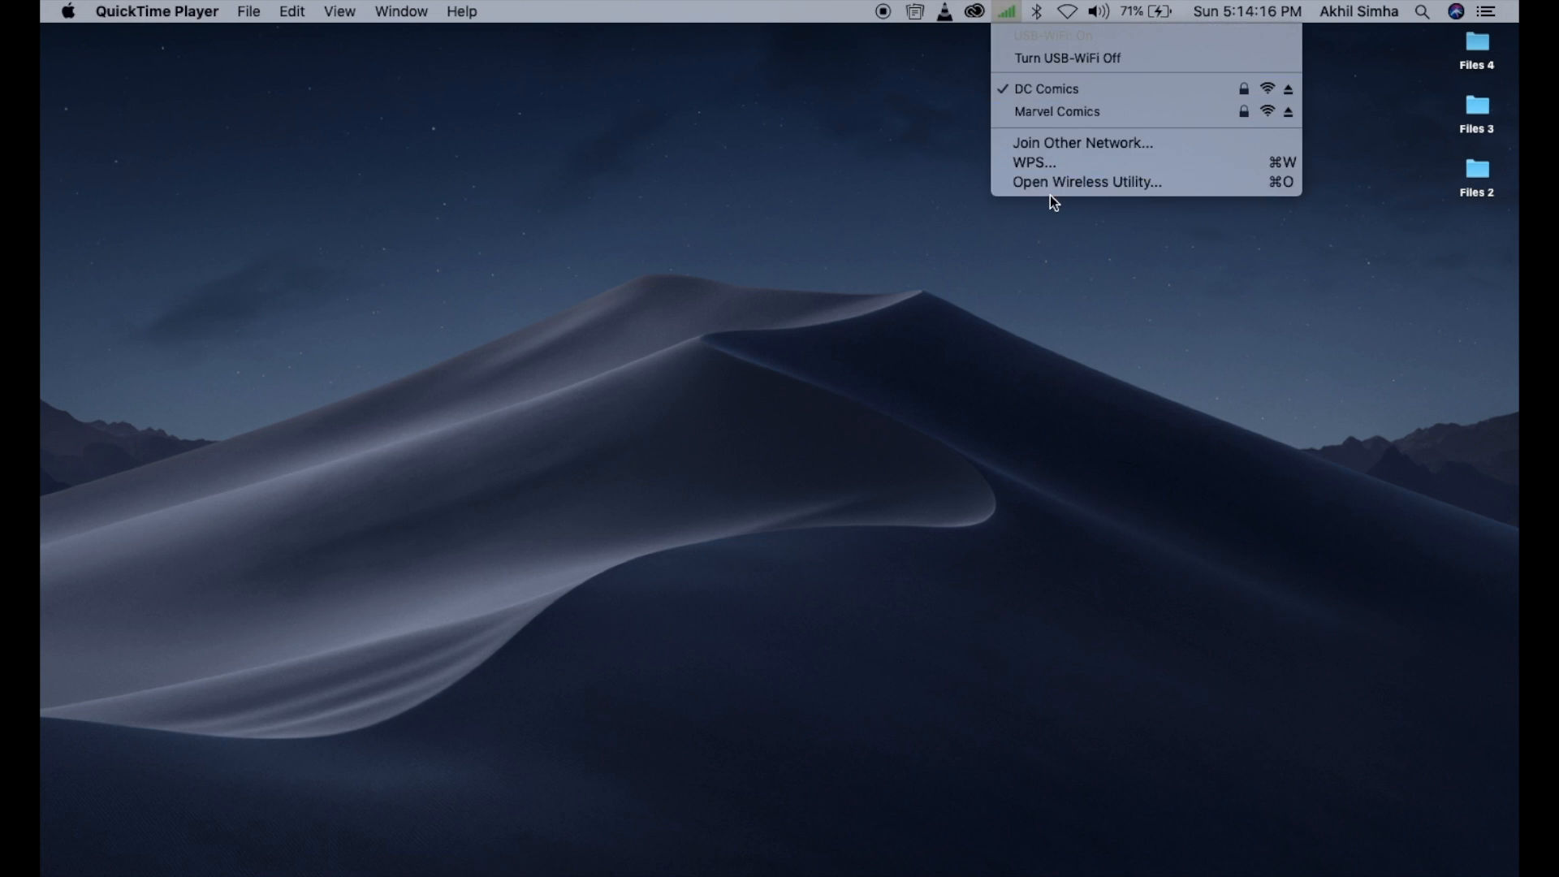
click(1082, 142)
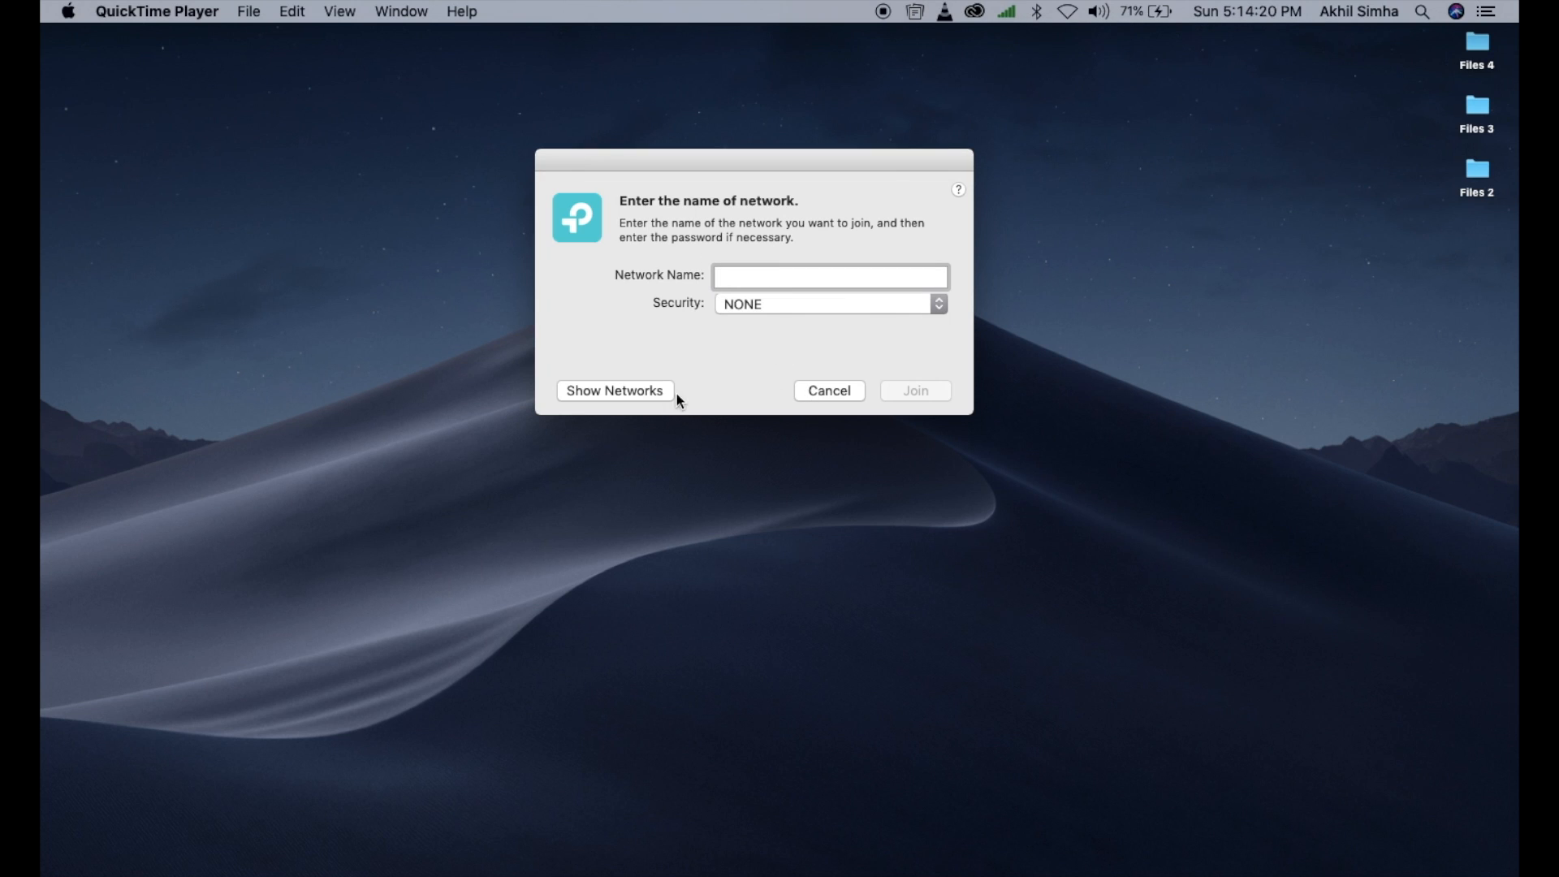
click(836, 390)
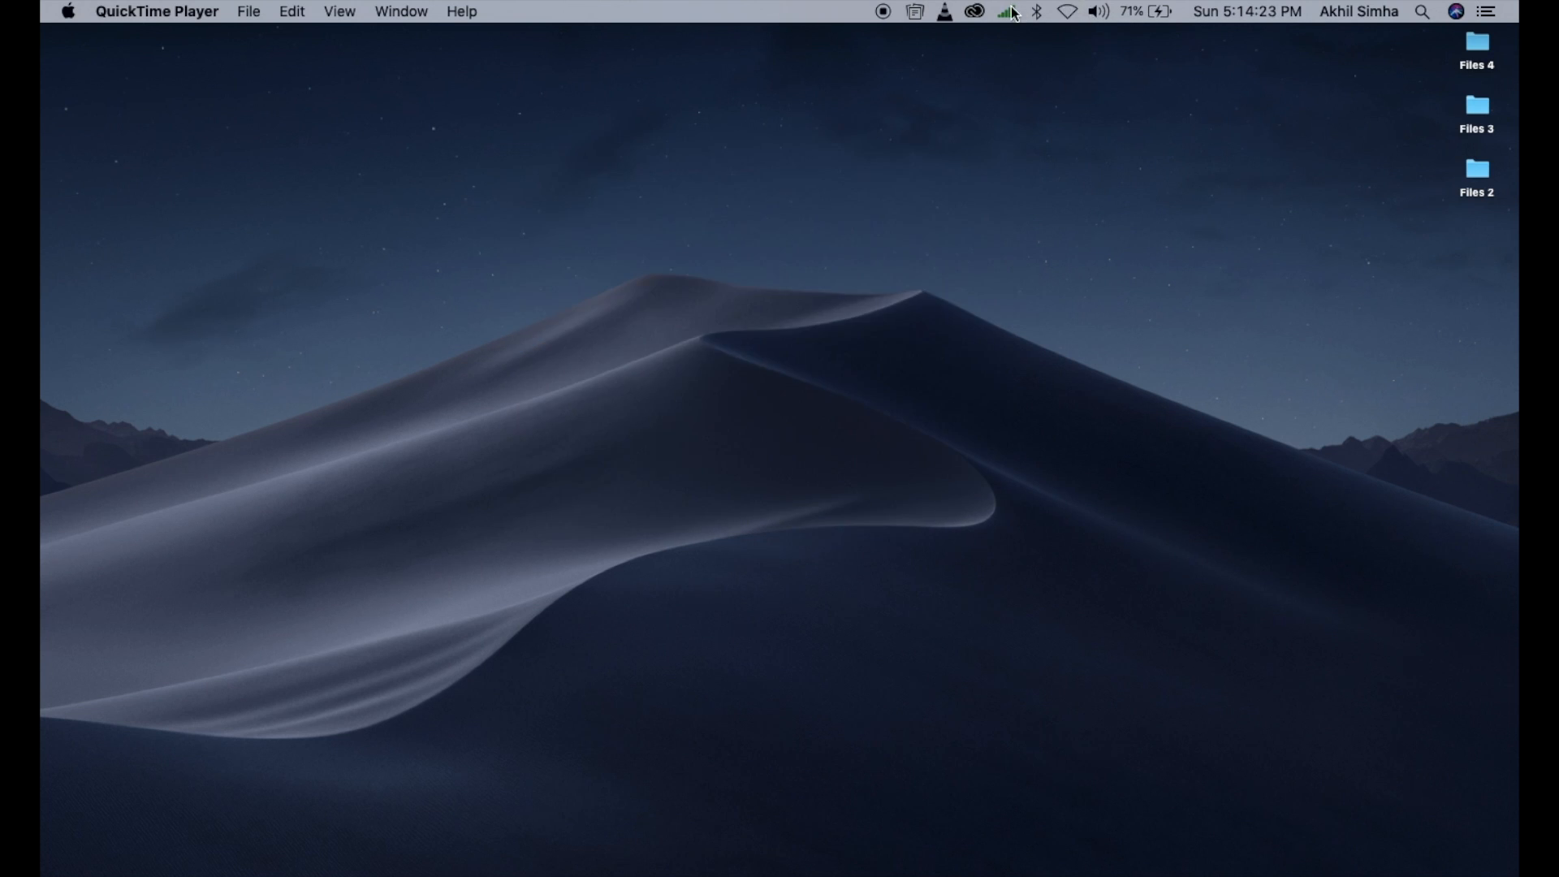